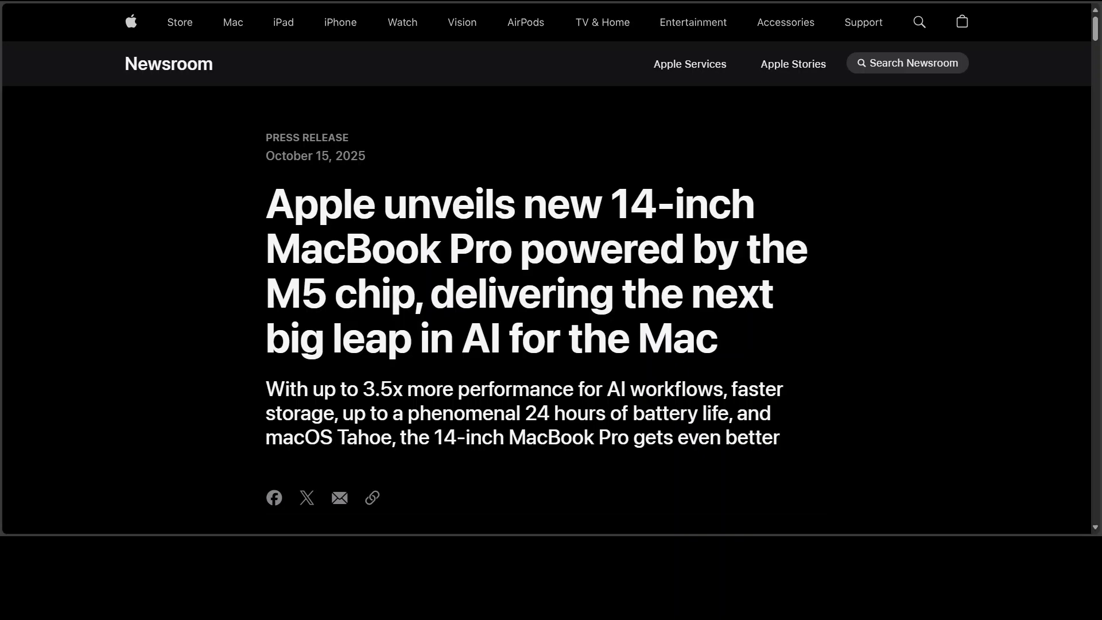
Scroll past the M5 MacBook Pro headline to the large hero product photo
scroll("down", 3)
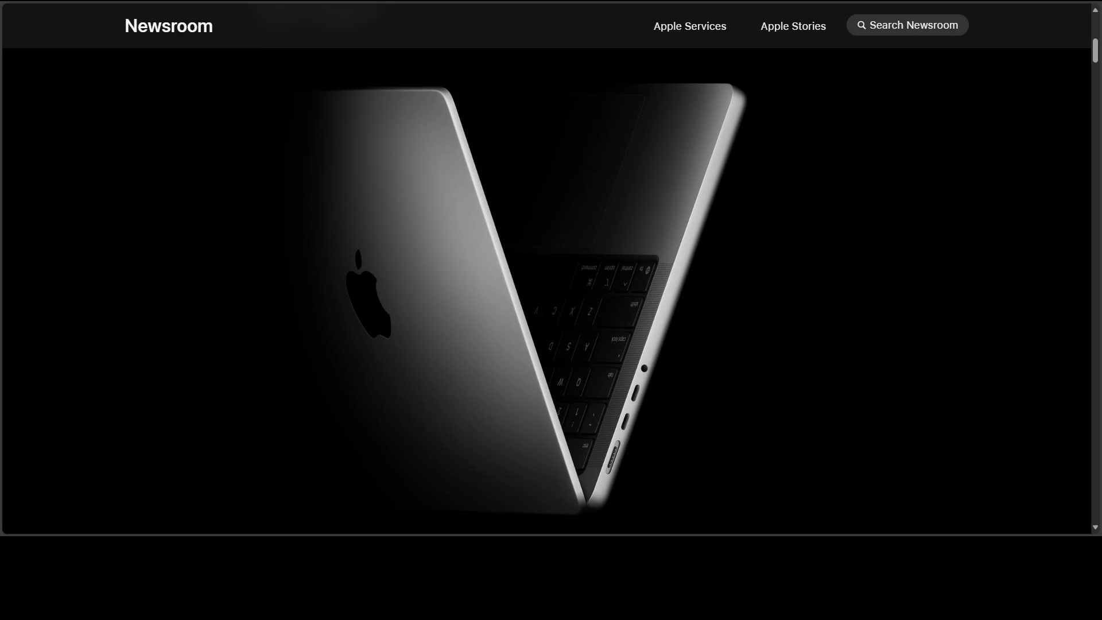
Scroll further down to the screenshot carousel showing the Premiere Pro editing project
scroll("down", 3)
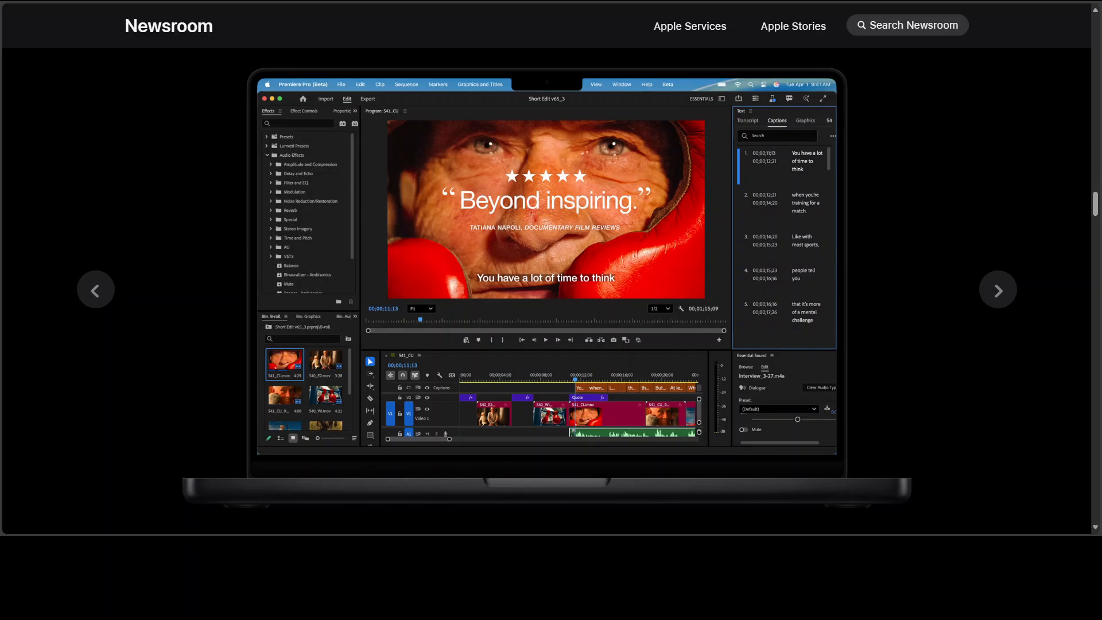
mouse_move(1075, 331)
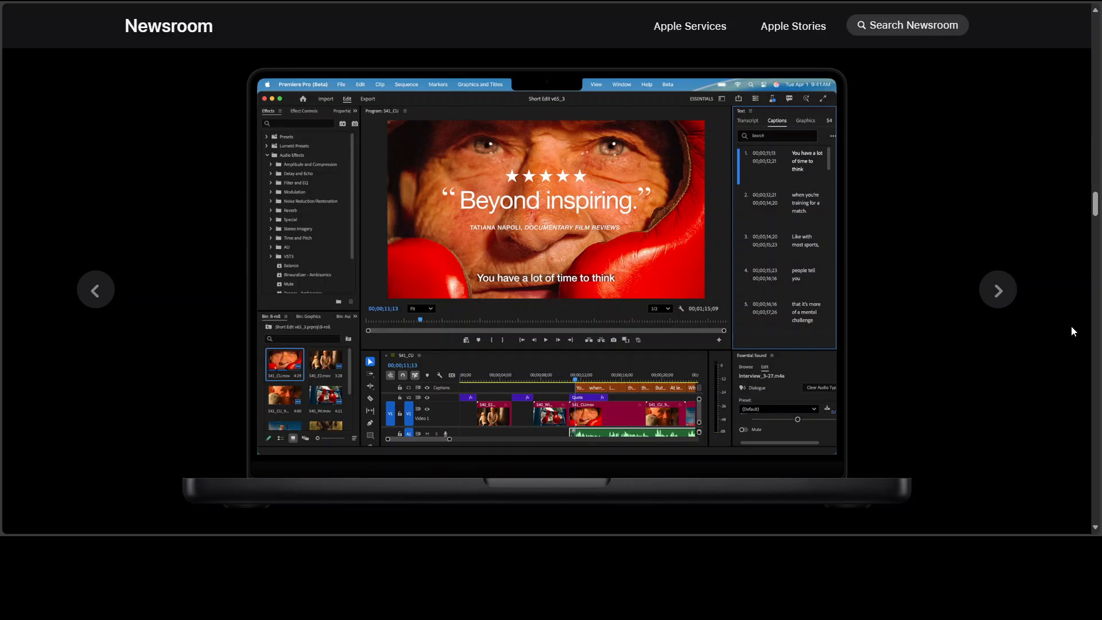
mouse_move(1045, 324)
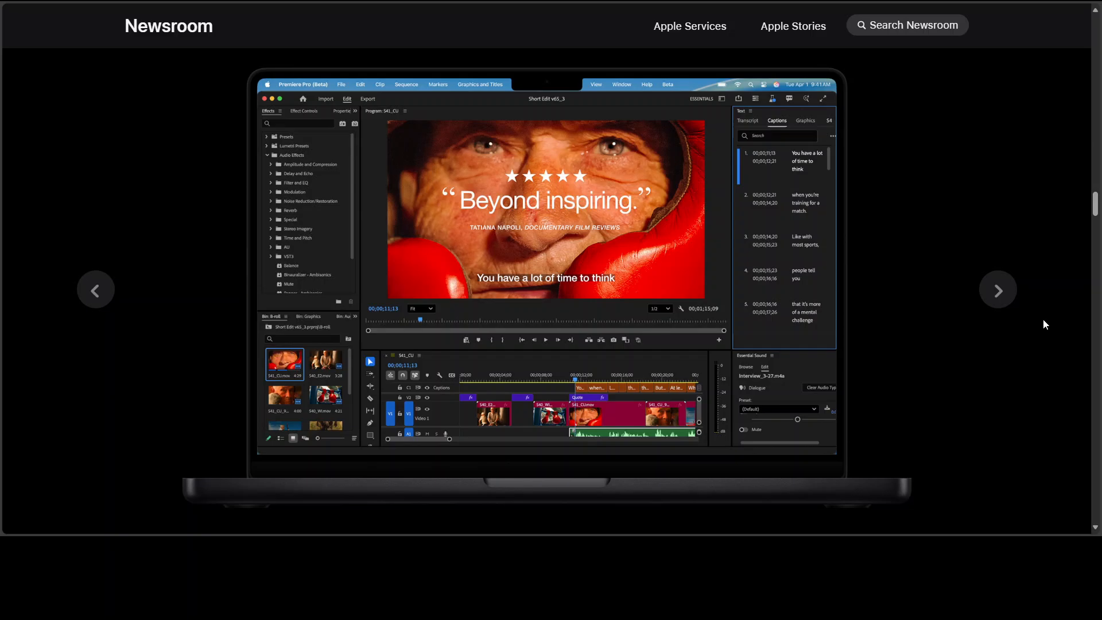
Advance the carousel three slides to the Topaz Video upscaling comparison of a rider
left_click(998, 290)
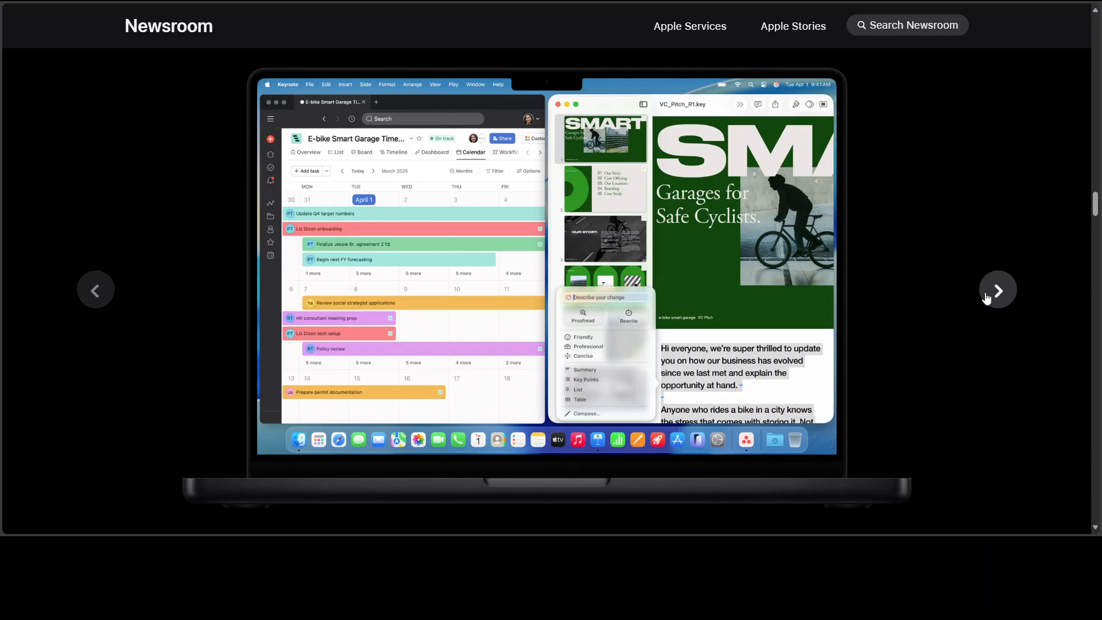
left_click(996, 289)
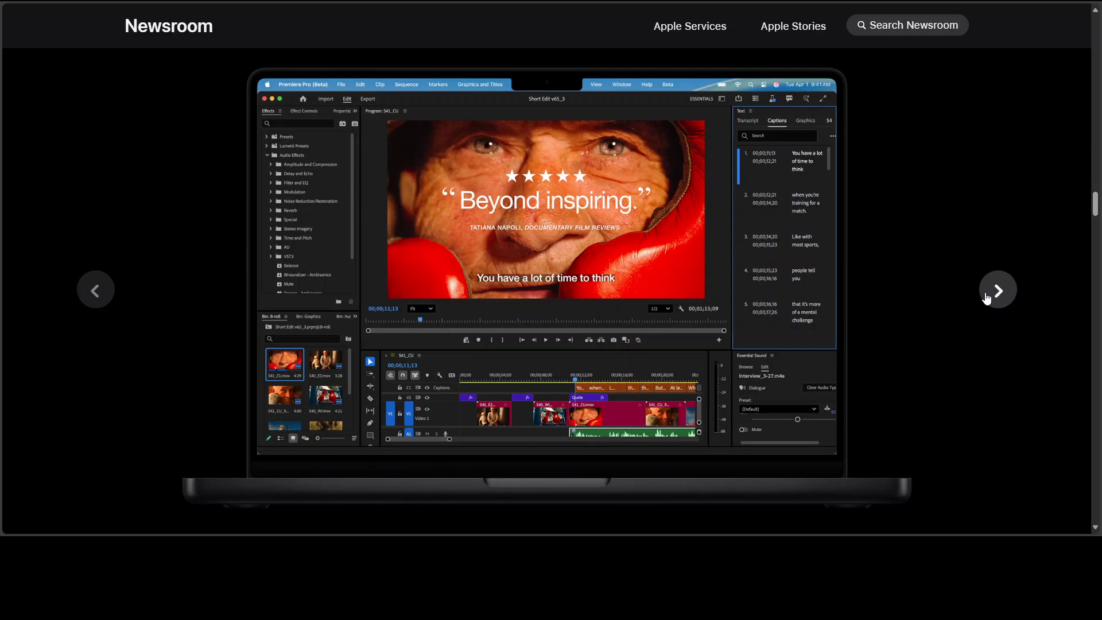
left_click(996, 289)
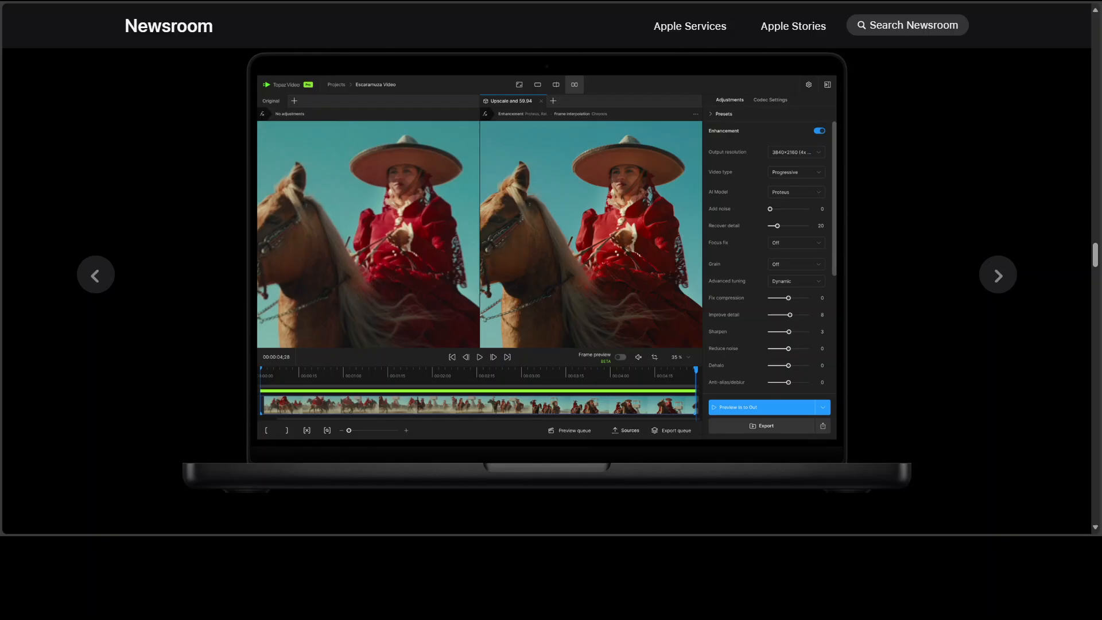
mouse_move(1012, 274)
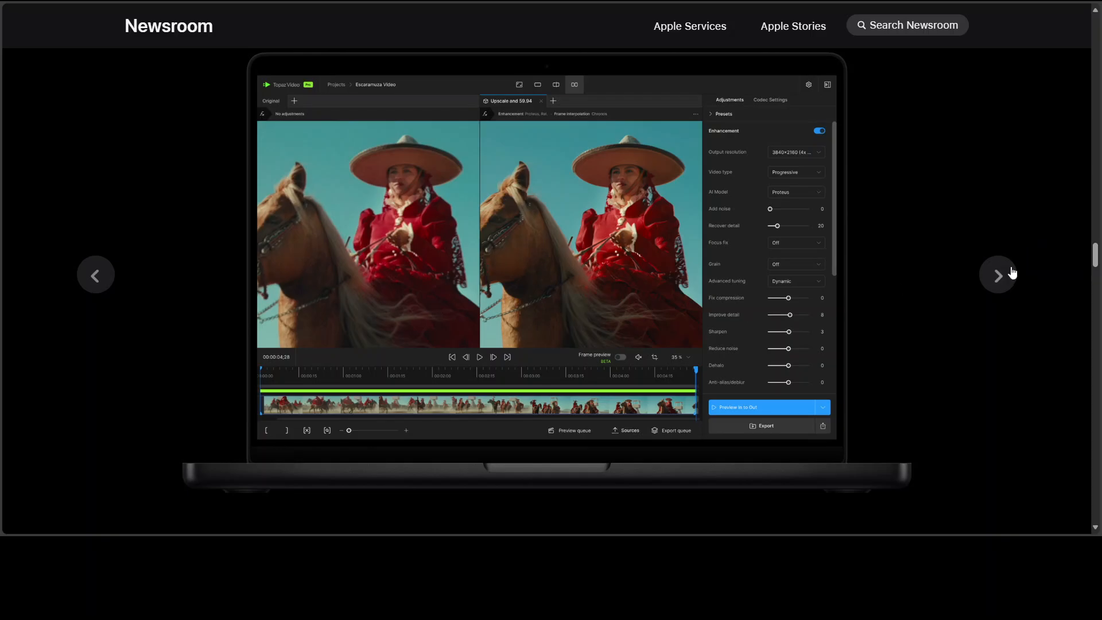
Advance three slides, past the crowd photo, to the Mail writing tools screenshot
left_click(998, 275)
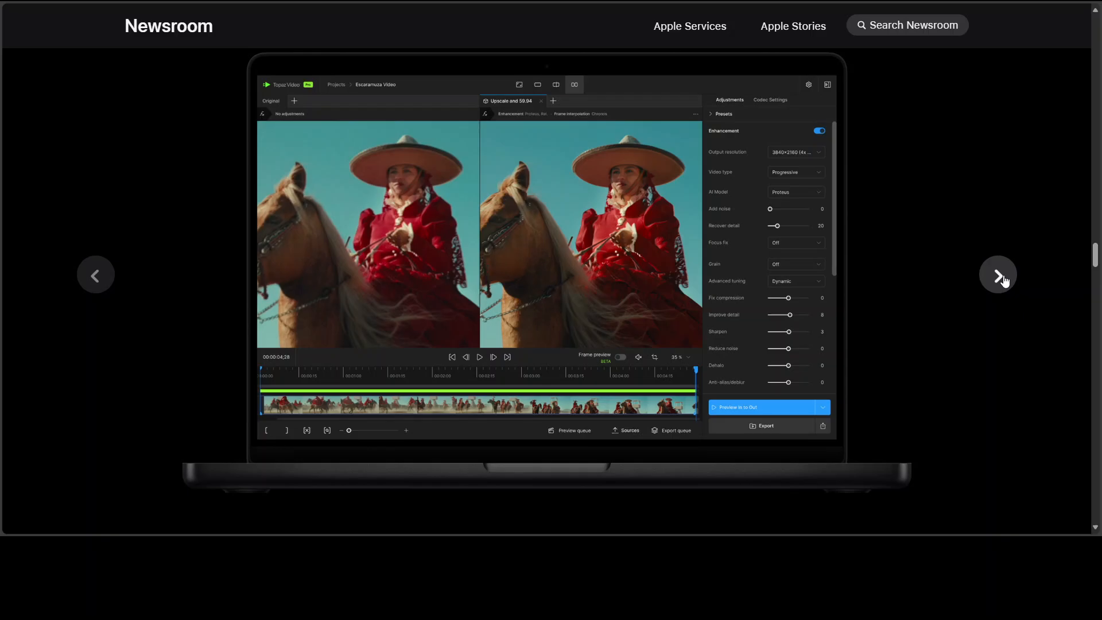
left_click(998, 274)
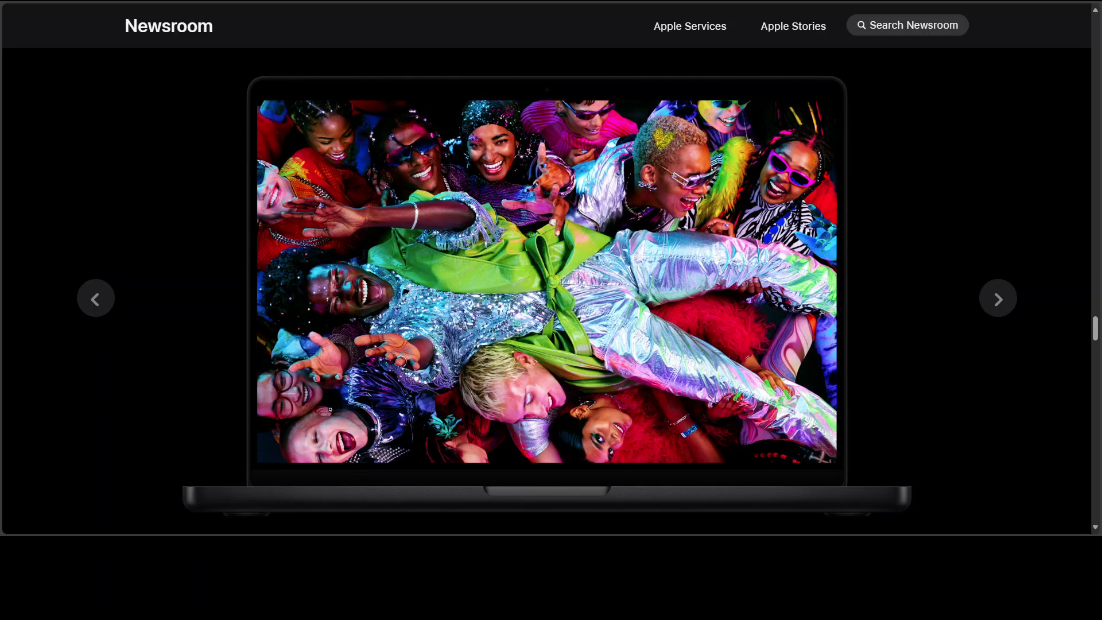
mouse_move(1012, 308)
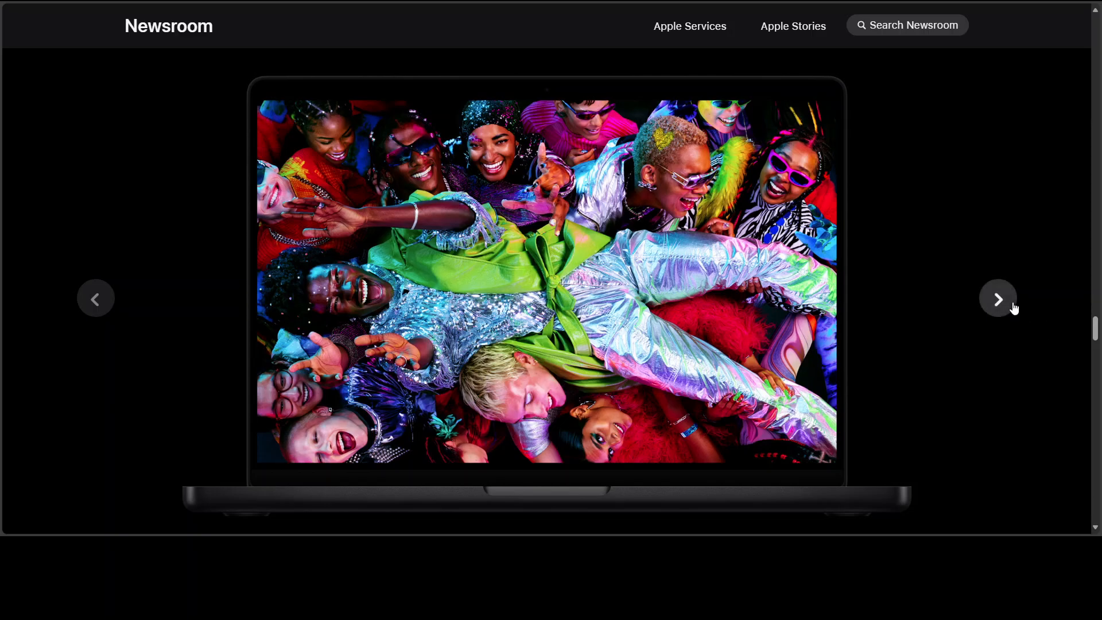
left_click(998, 298)
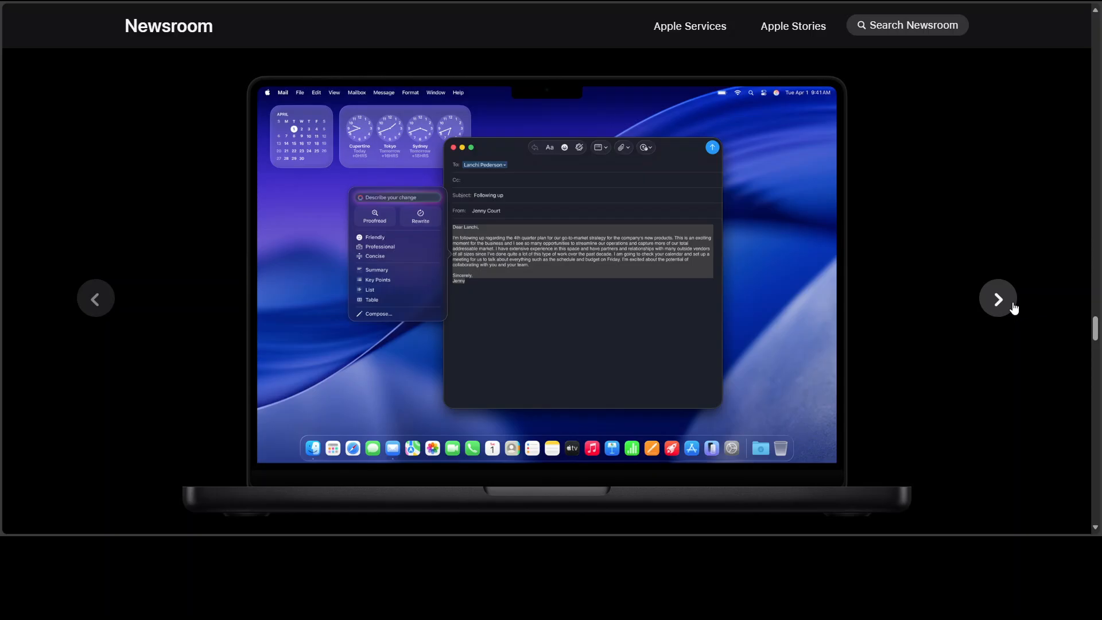
Advance past the Mail slide to the project calendar beside the Keynote pitch deck
left_click(998, 298)
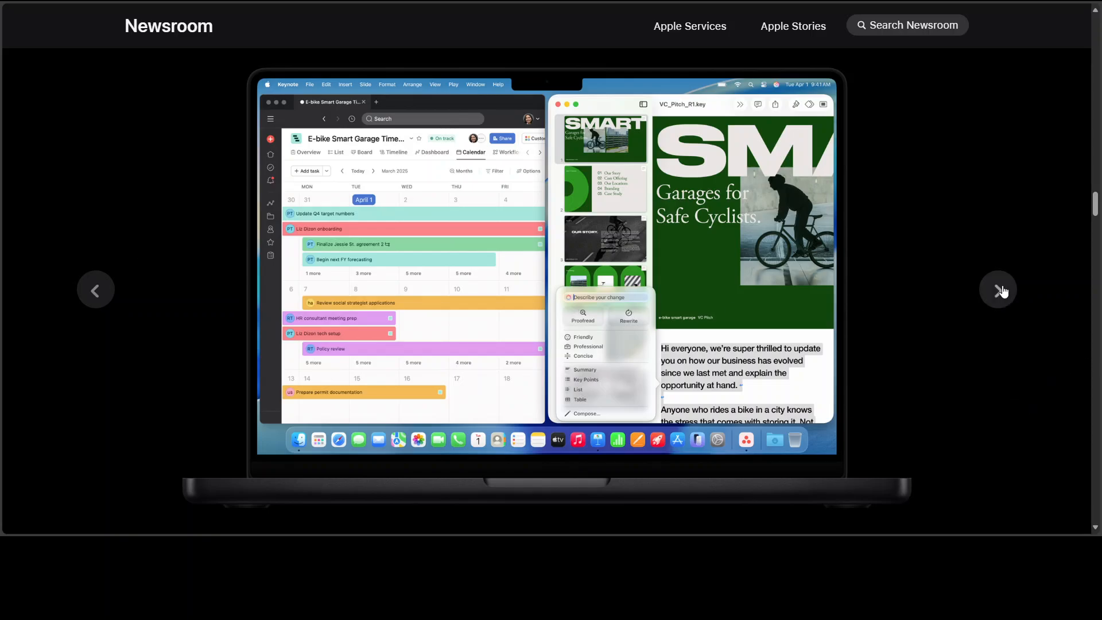
Advance three slides to the neon cyberpunk motorcycle game scene
left_click(998, 289)
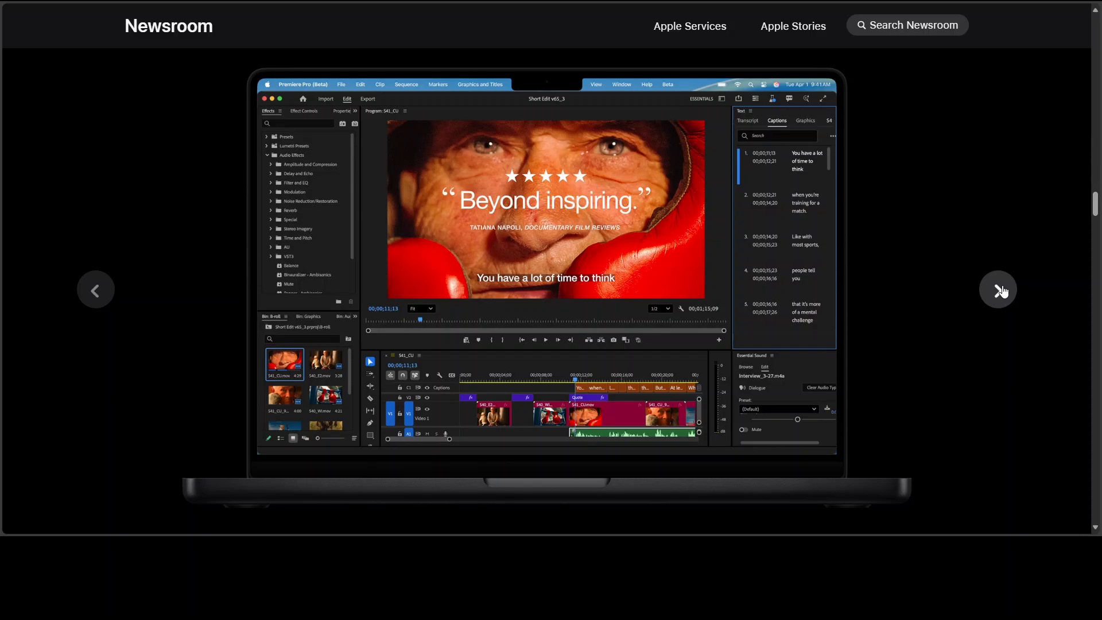
left_click(998, 290)
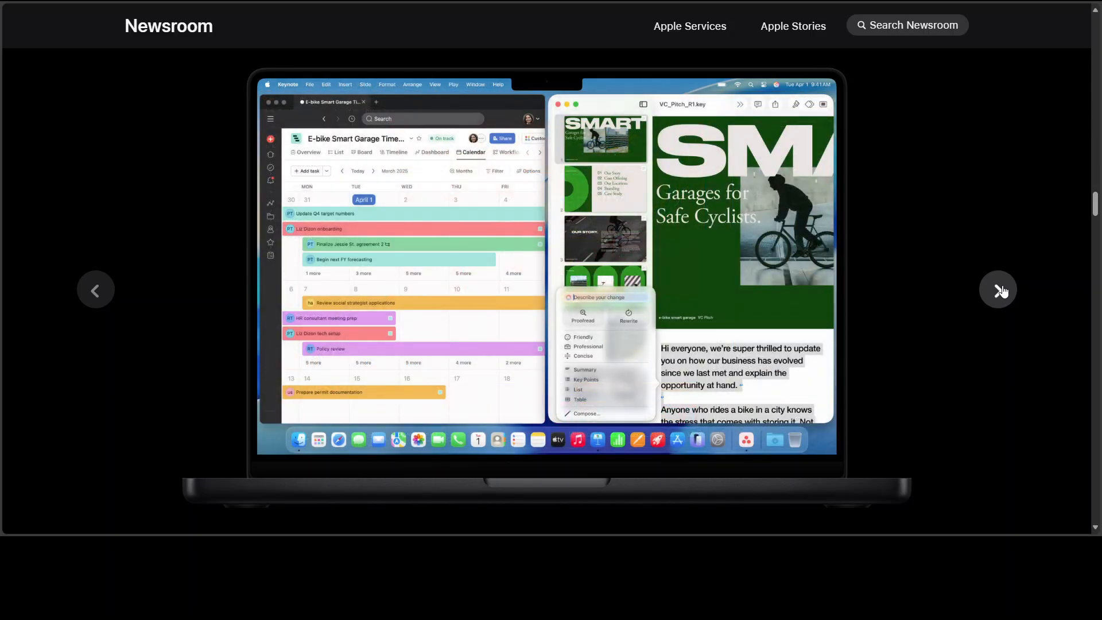
left_click(998, 289)
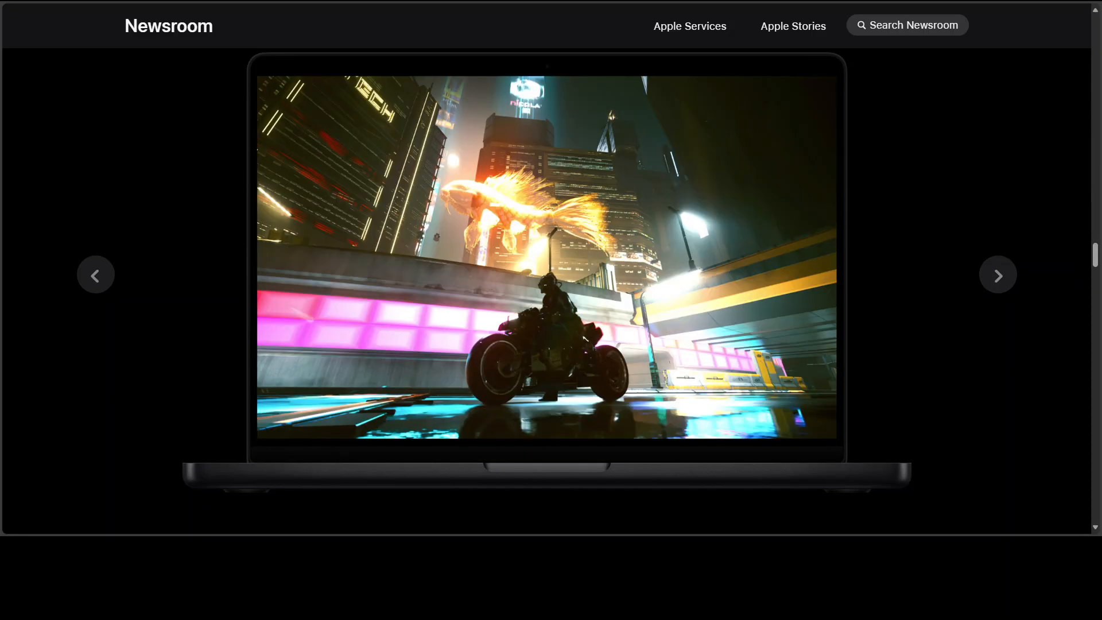